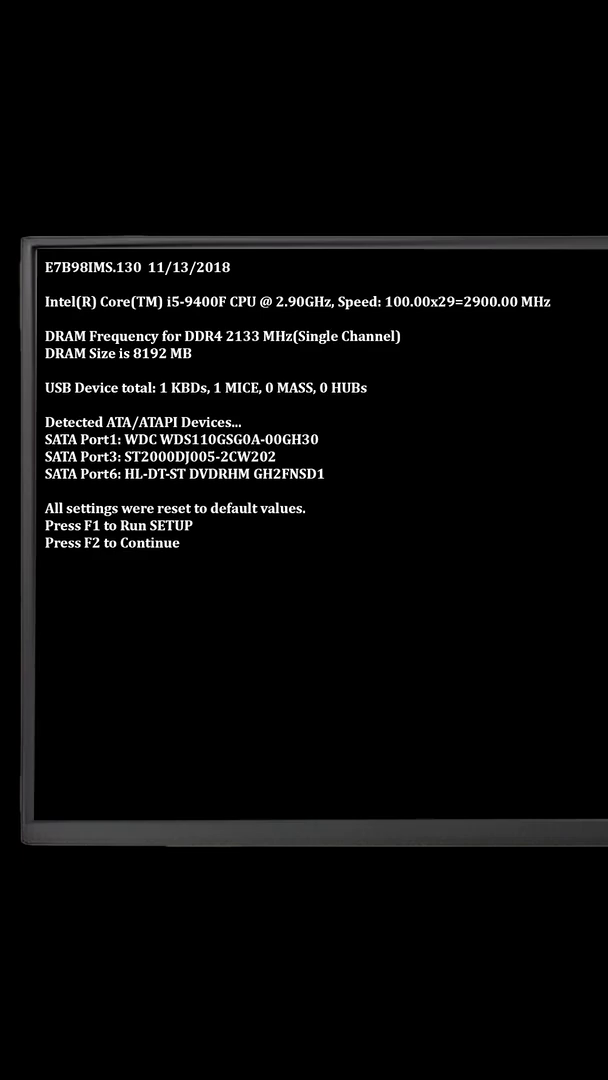
# Leave the 'All settings were reset' warning with F1 and reach the setup utility's Boot page.
pyautogui.press('f1')
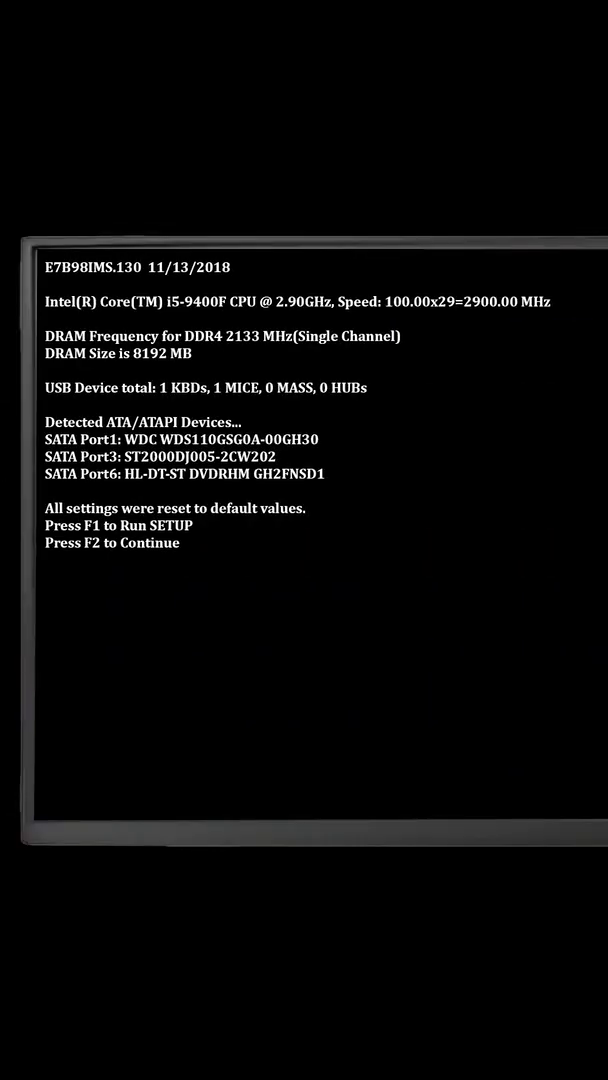
pyautogui.press('f1')
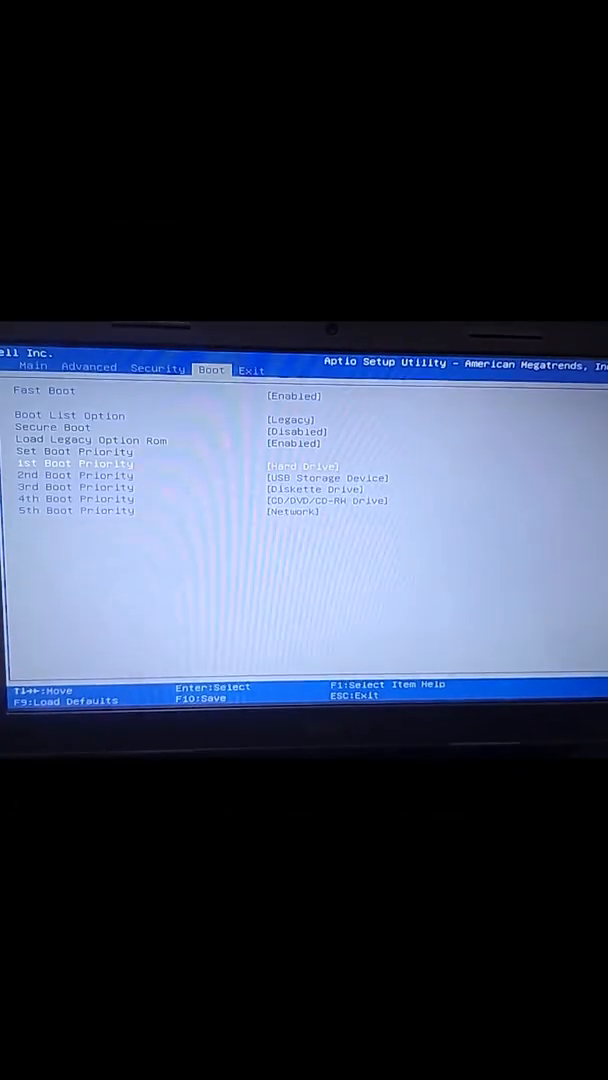